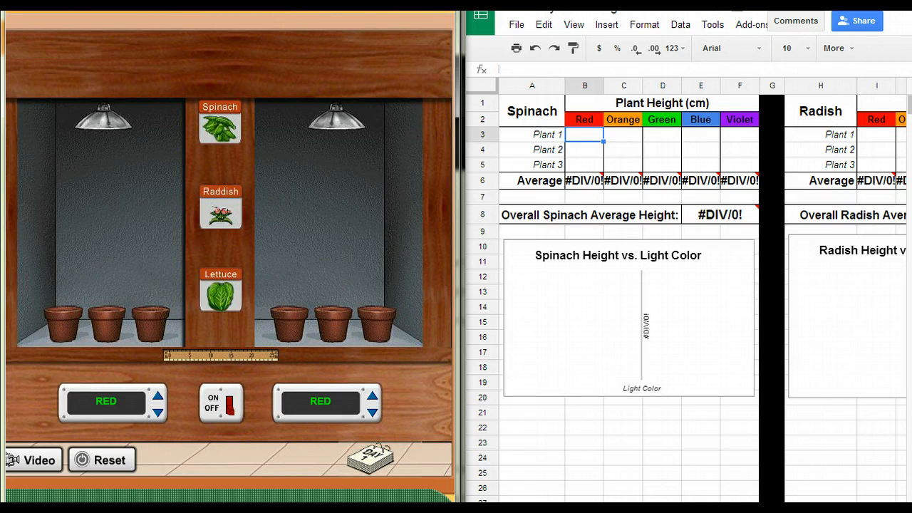
mouse_move(449, 449)
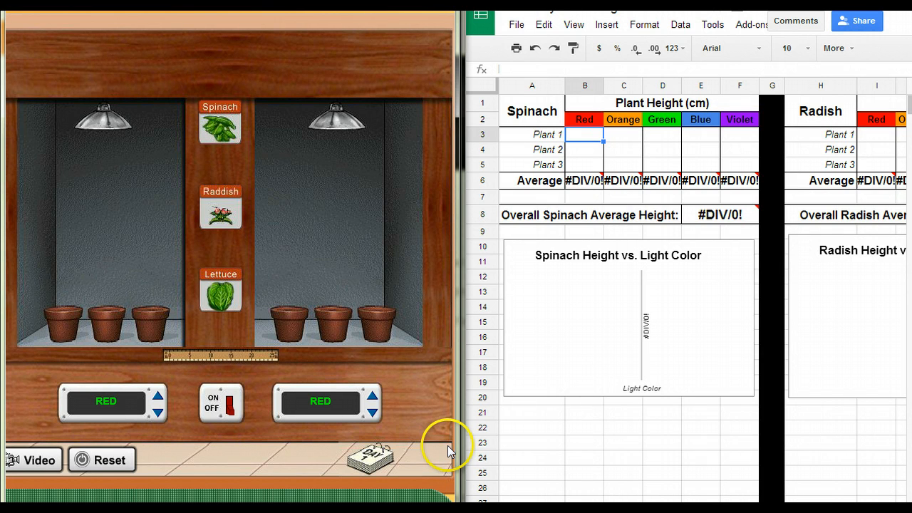
mouse_move(449, 449)
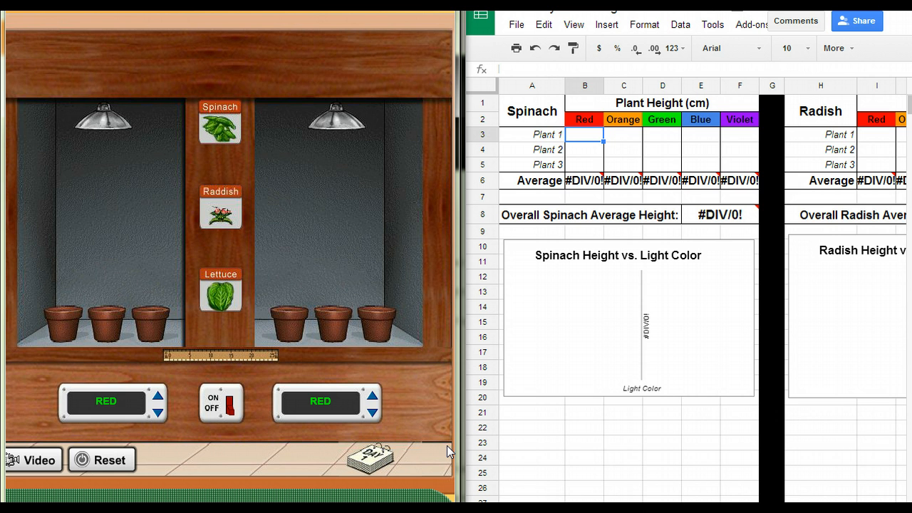
mouse_move(876, 319)
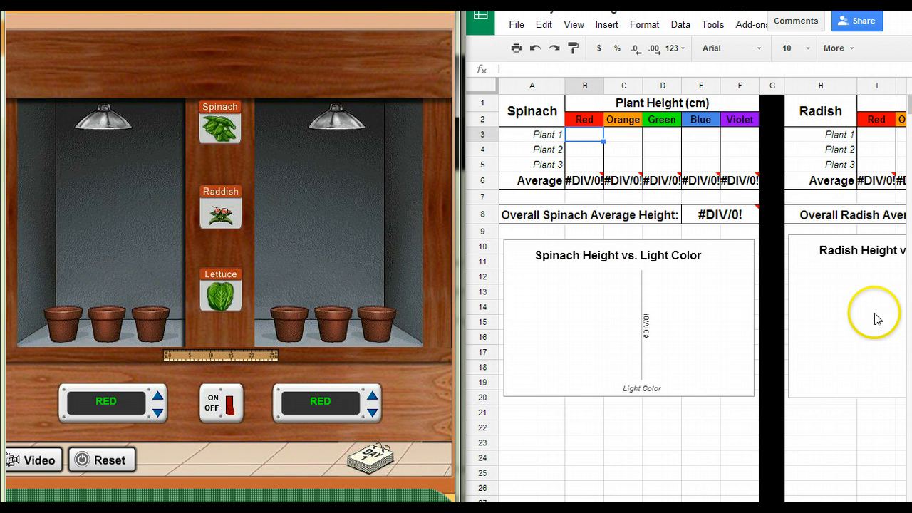
mouse_move(631, 387)
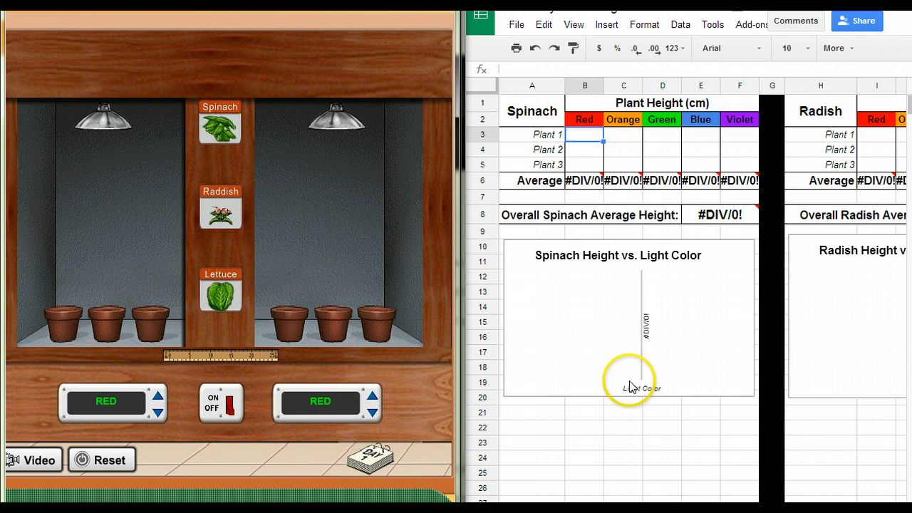
mouse_move(627, 399)
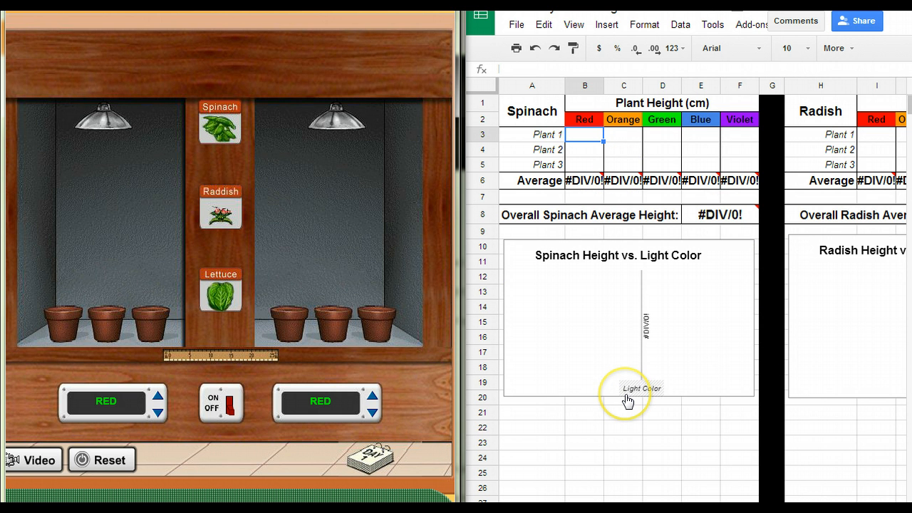
mouse_move(253, 186)
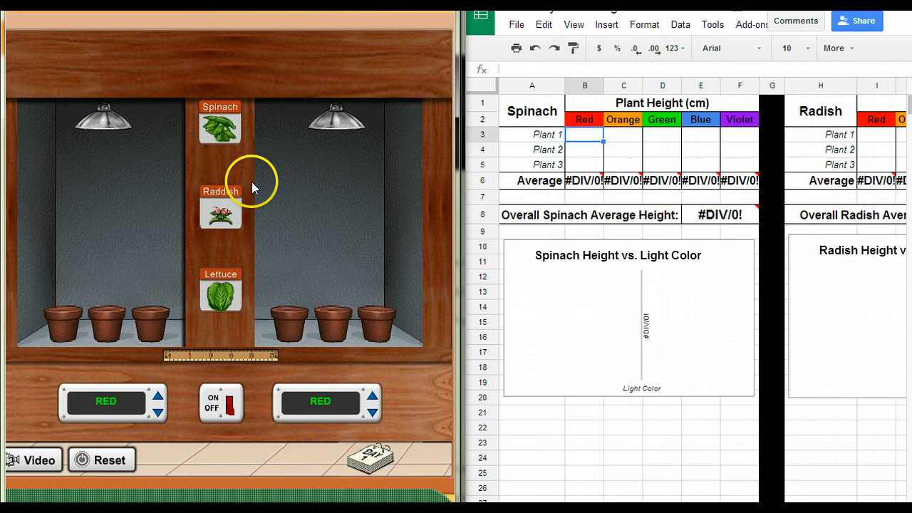
mouse_move(475, 282)
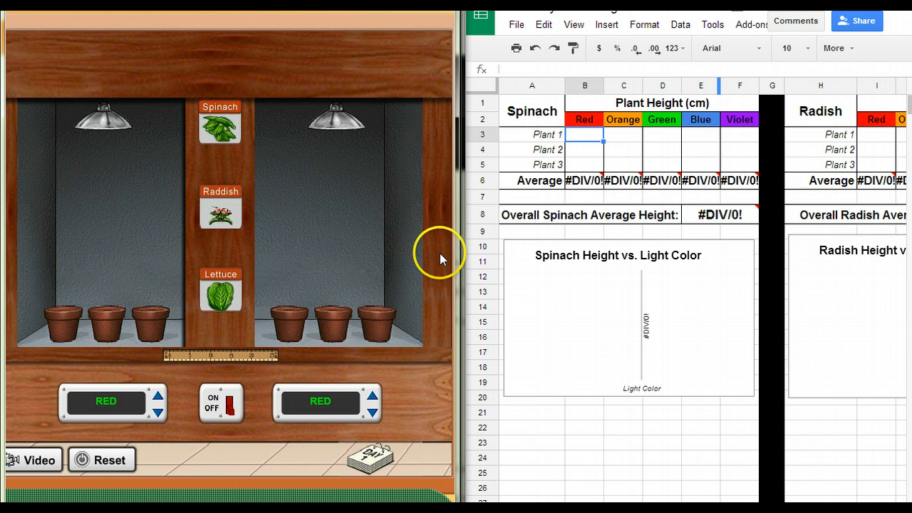
mouse_move(415, 237)
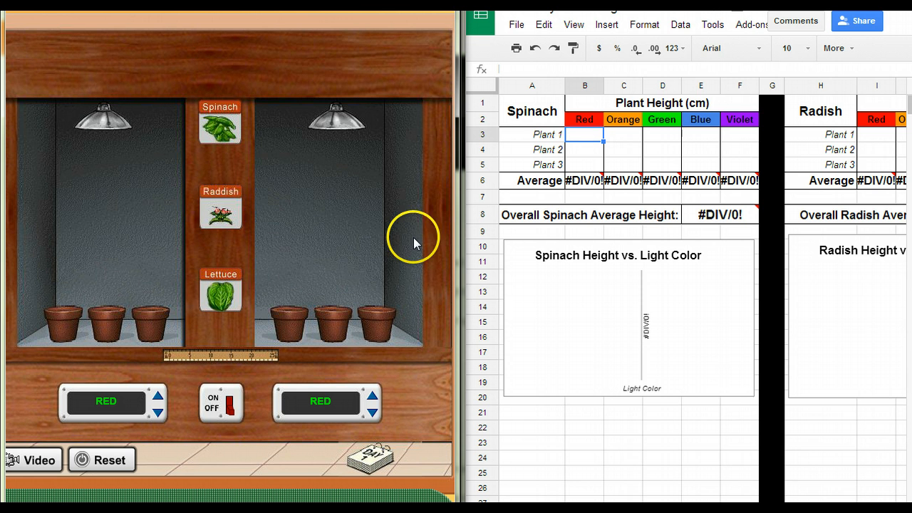
mouse_move(239, 166)
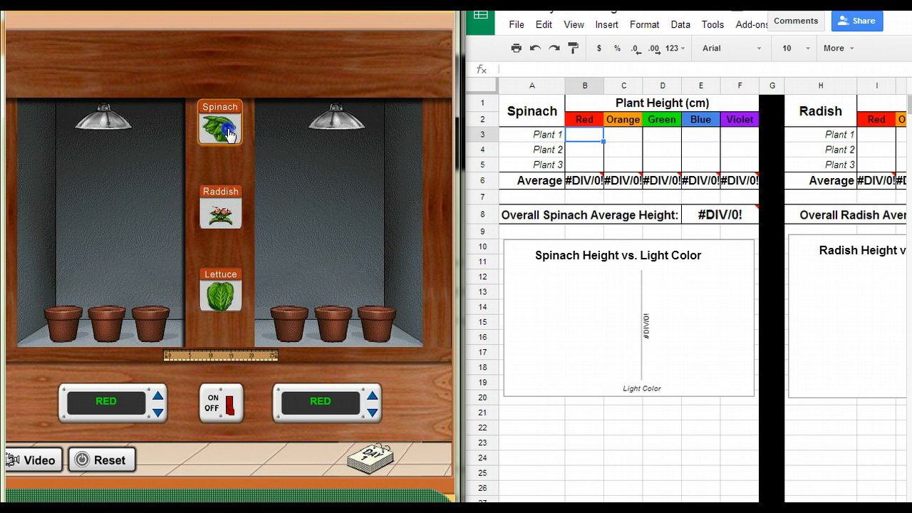
- Plant spinach in all six pots, set the right chamber to orange light, and start growth
click(220, 122)
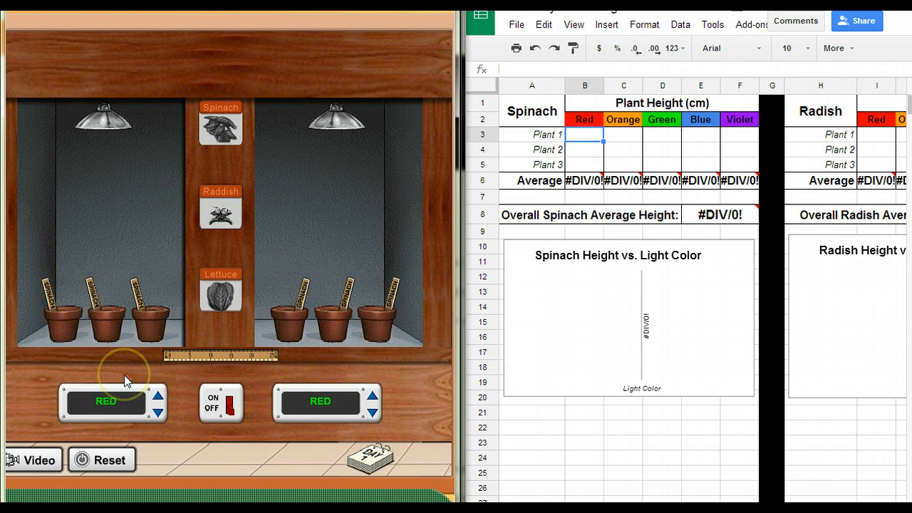
mouse_move(364, 334)
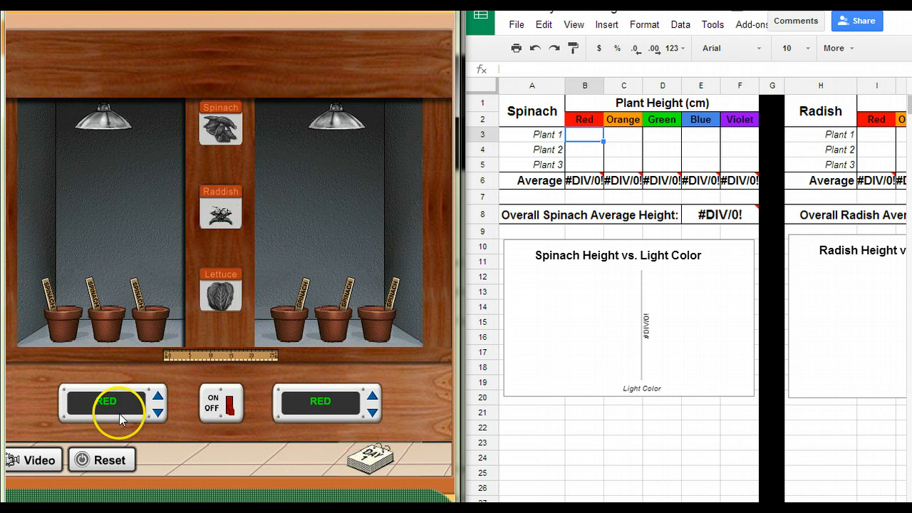
click(371, 394)
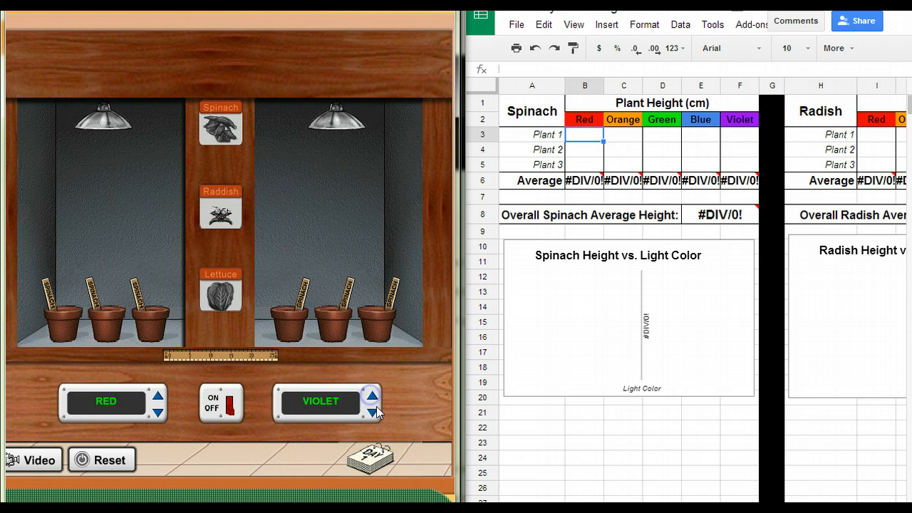
click(371, 413)
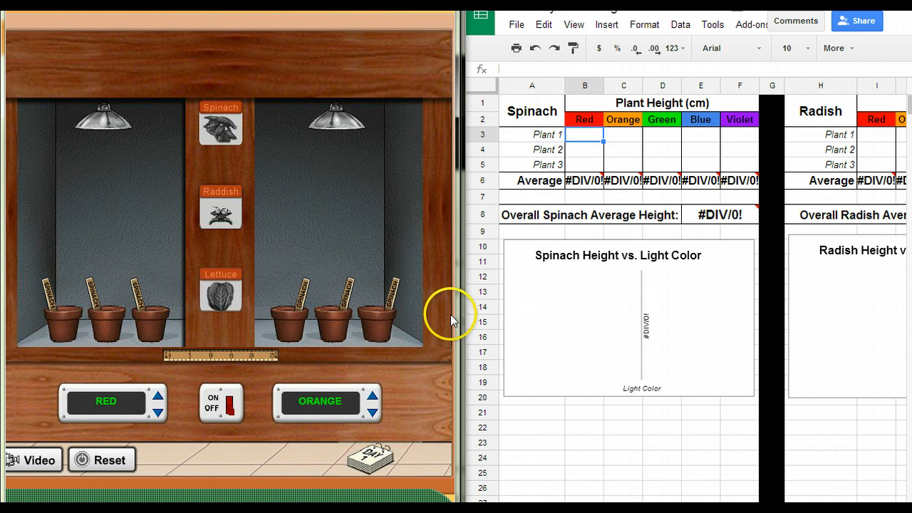
click(221, 402)
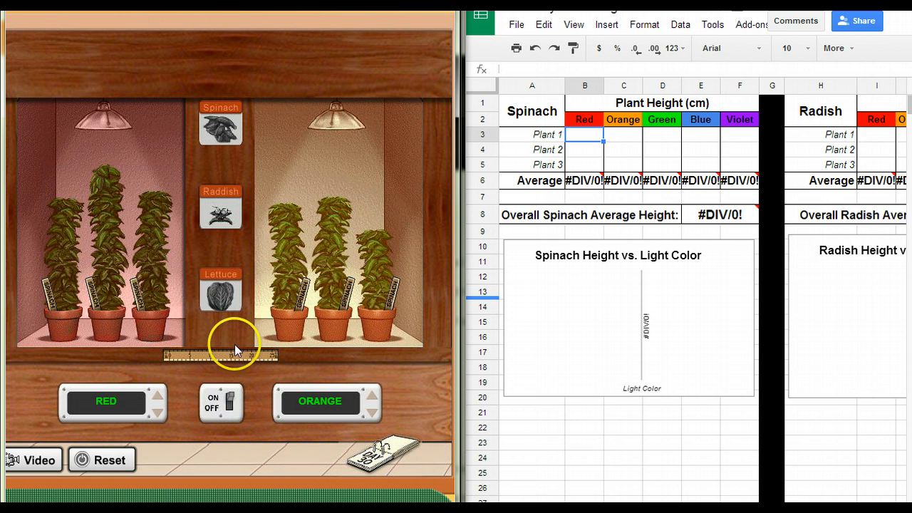
- Stand the measuring ruler against the first spinach plant in the red-light chamber
click(232, 403)
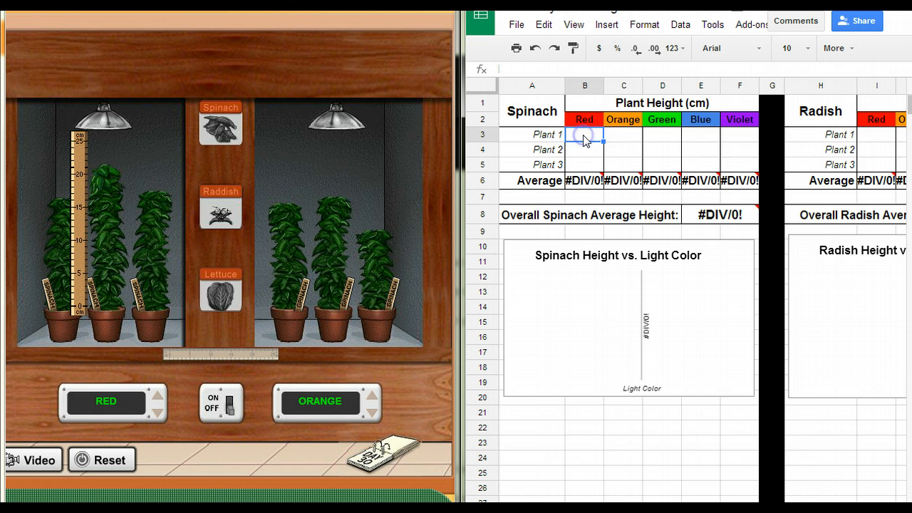
- Enter Red and Orange spinach heights (16, 20.5…), giving averages 17.8 and 14.5 cm
text(16)
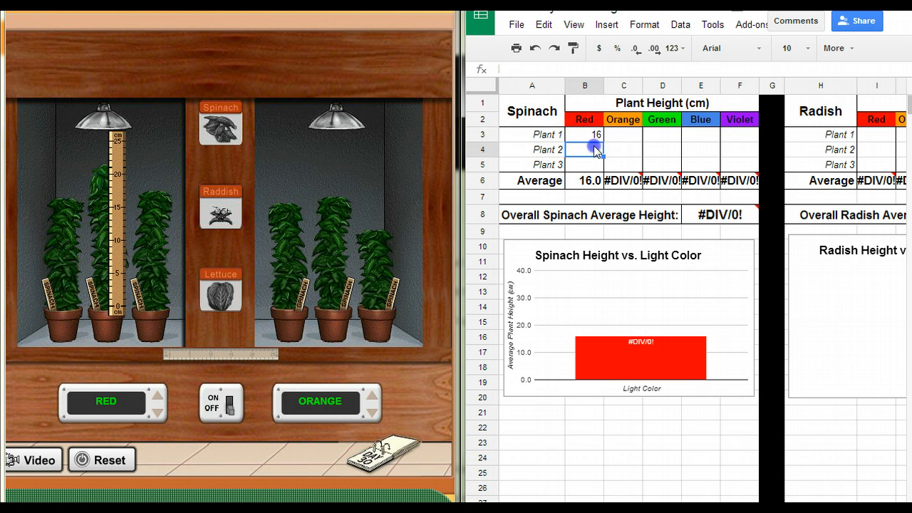
text(20.5)
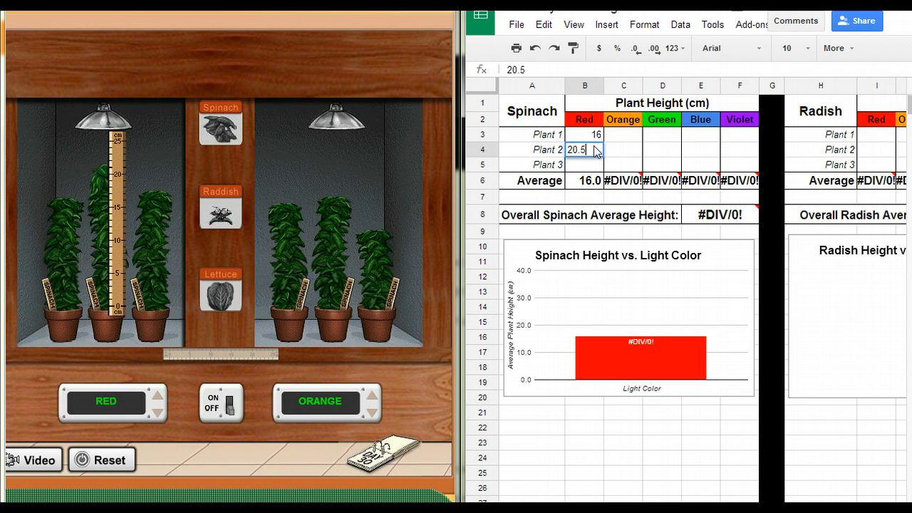
key(Return)
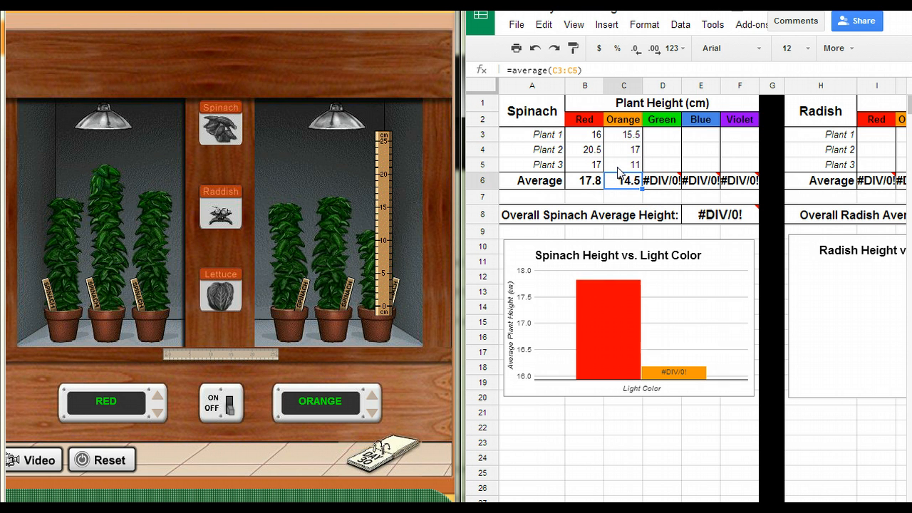
click(606, 328)
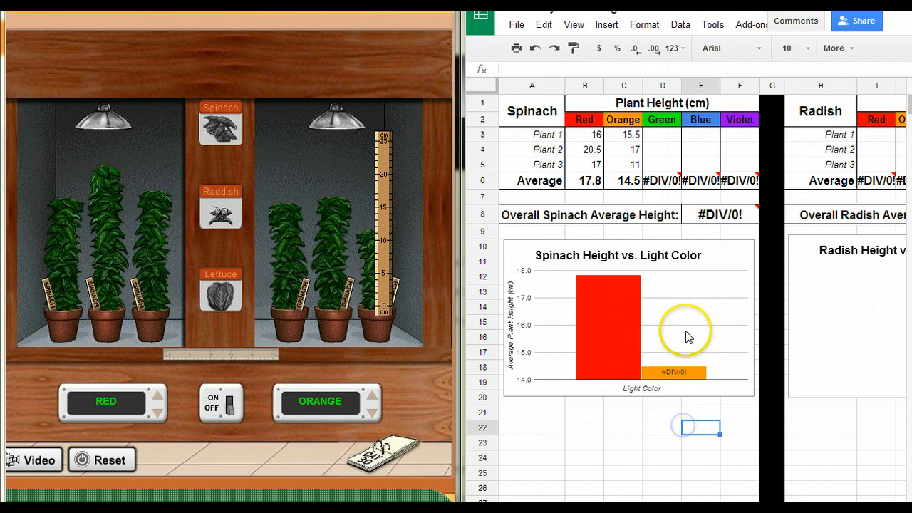
mouse_move(677, 347)
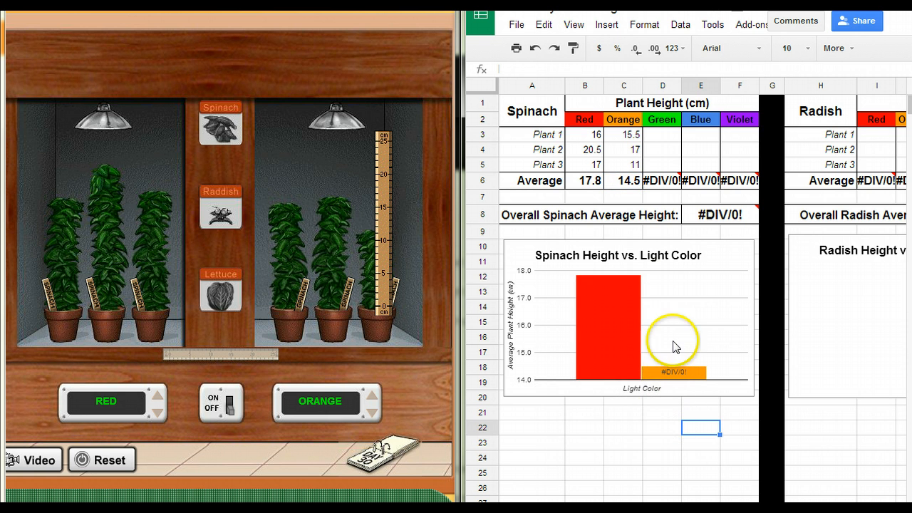
mouse_move(495, 329)
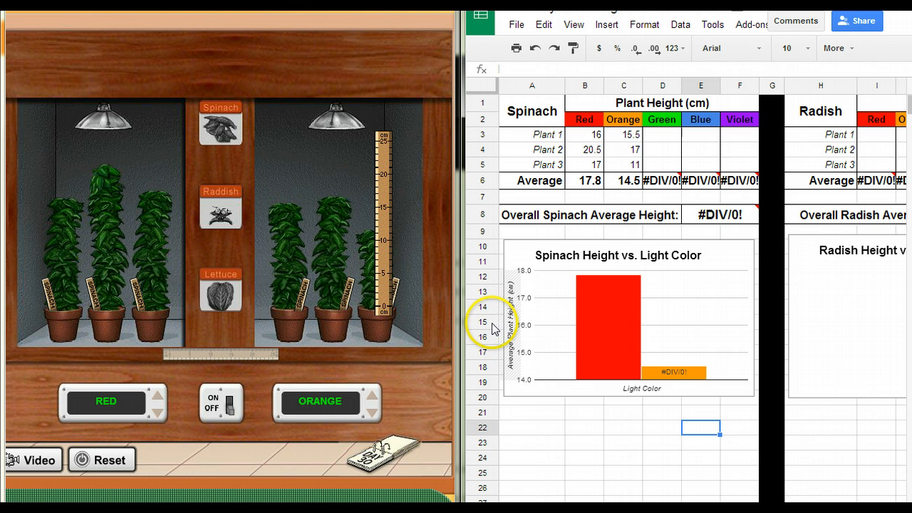
mouse_move(523, 418)
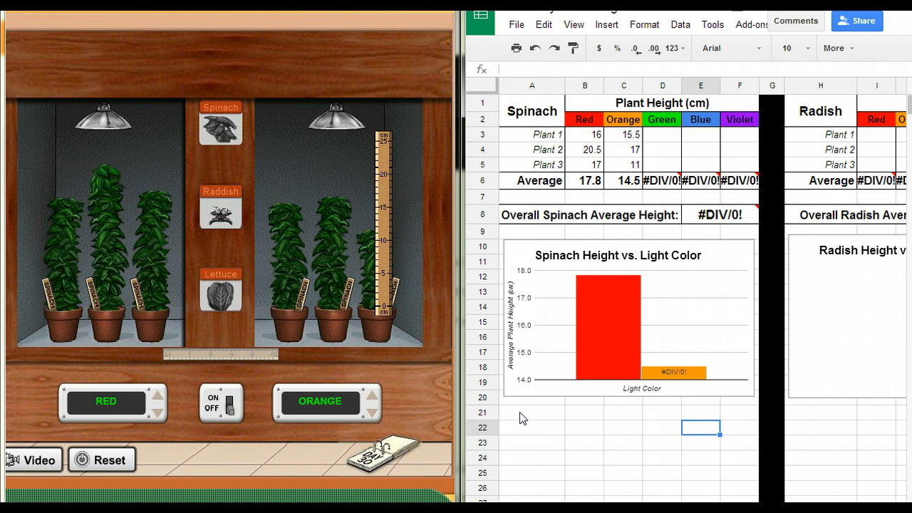
click(661, 134)
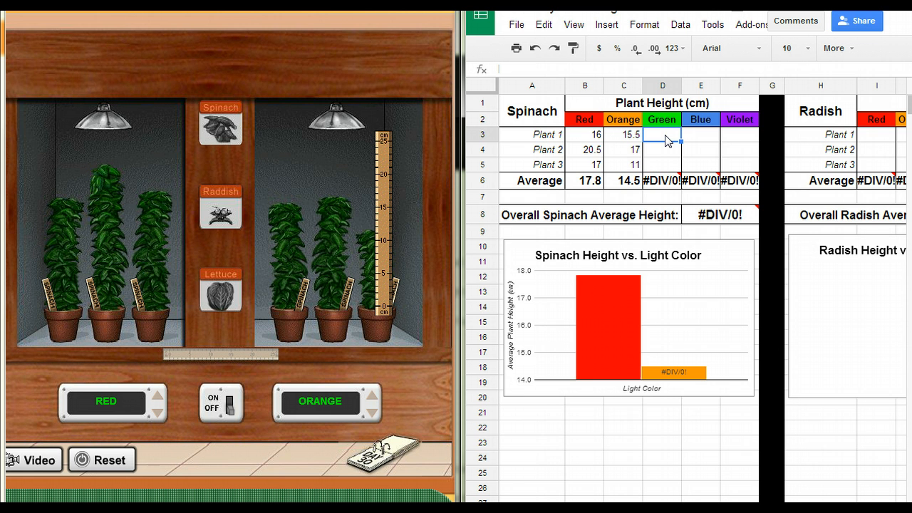
- Enter Green, Blue and Violet heights (12, 125, 35…) and select the D3:F5 range
text(12)
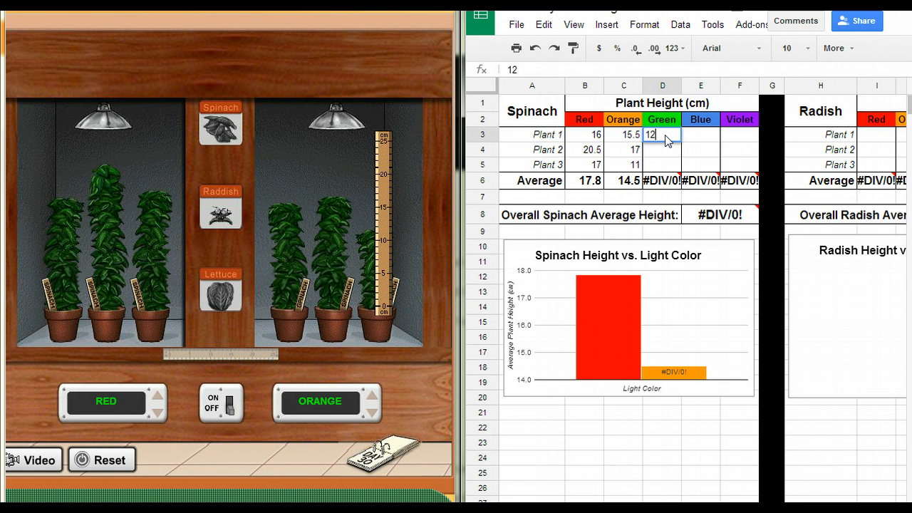
text(125)
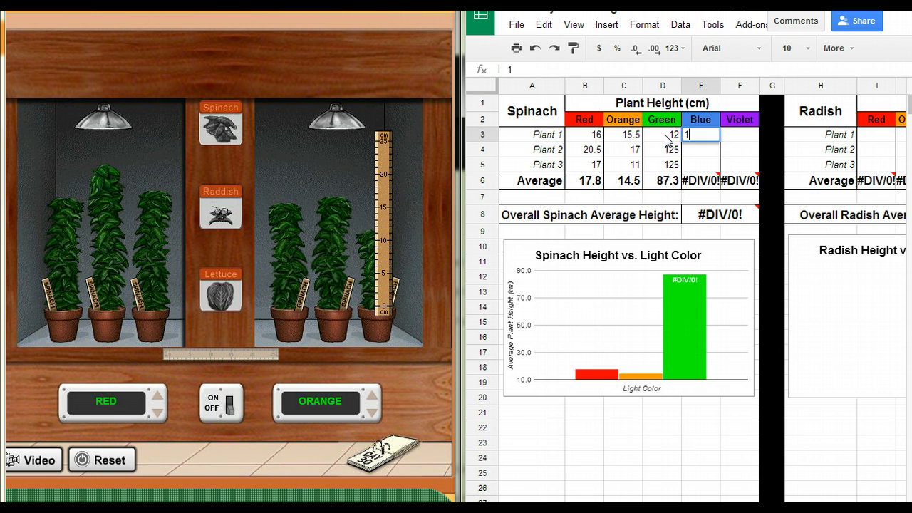
text(35)
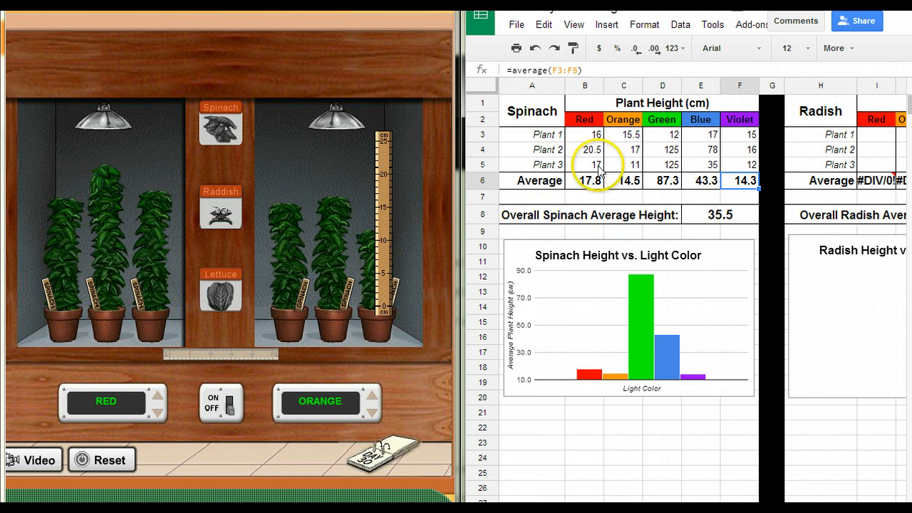
click(739, 164)
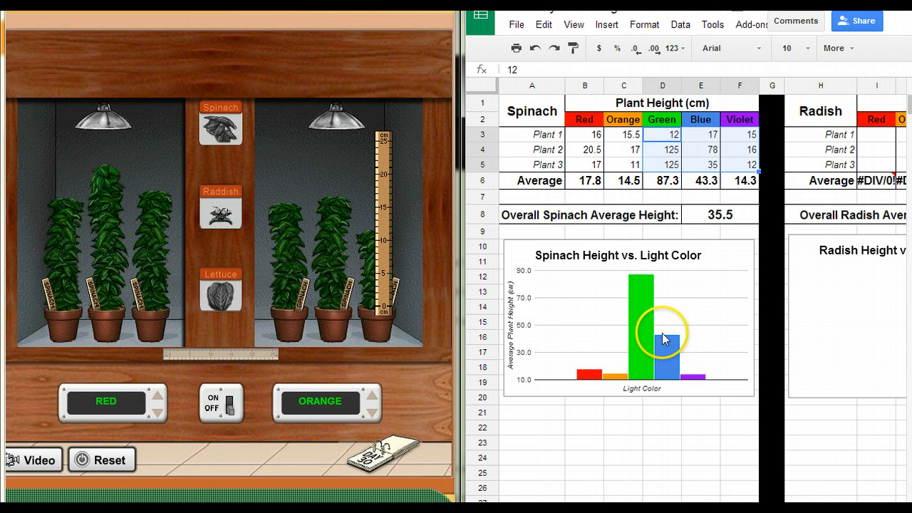
mouse_move(655, 418)
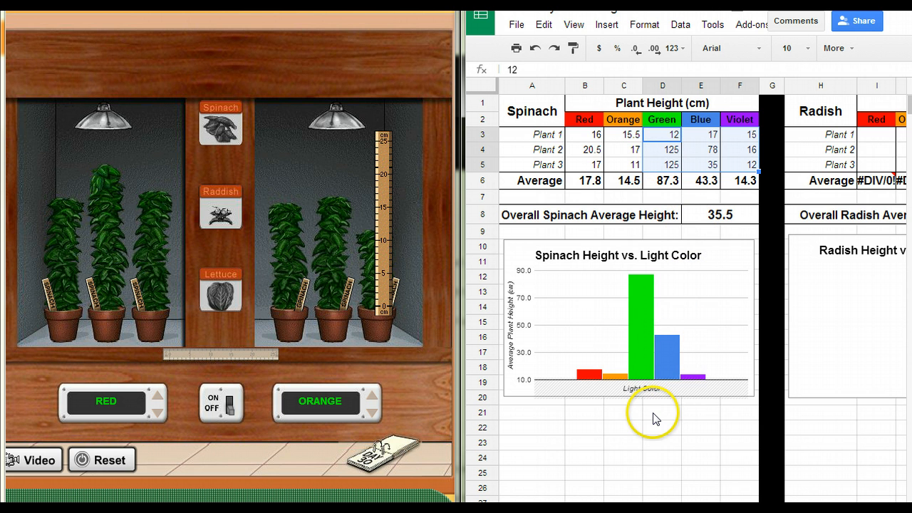
mouse_move(142, 434)
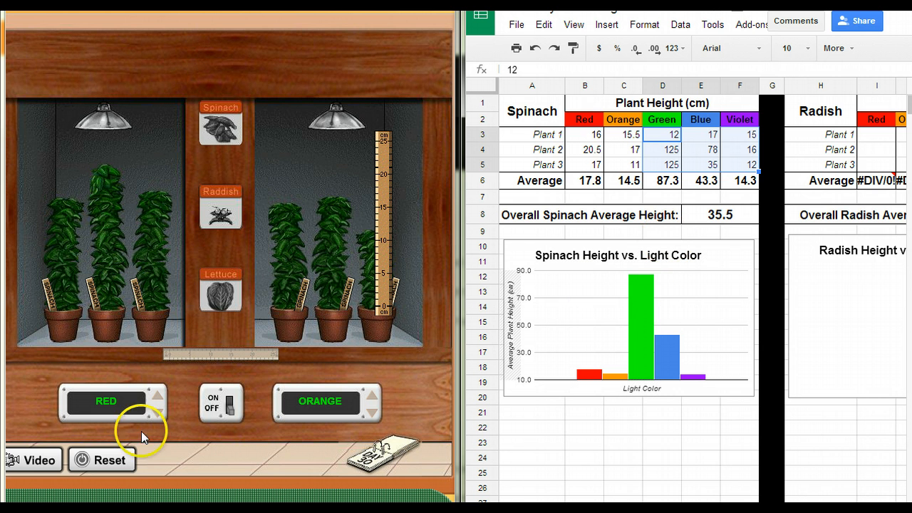
mouse_move(132, 445)
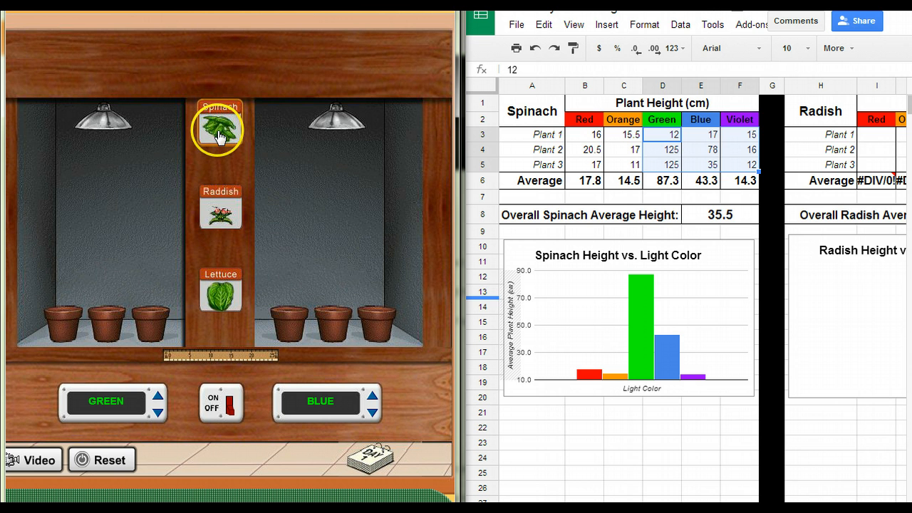
mouse_move(374, 196)
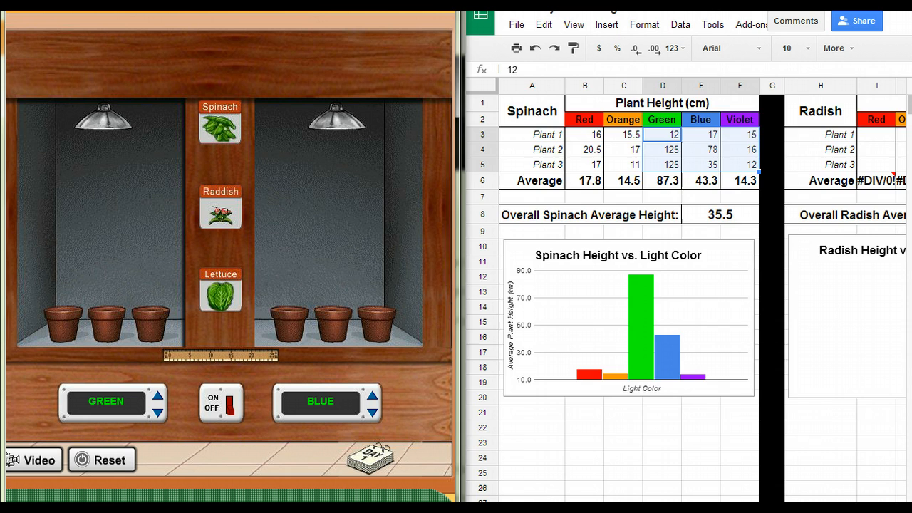
- Scroll the view right by three notches
scroll(right, 3)
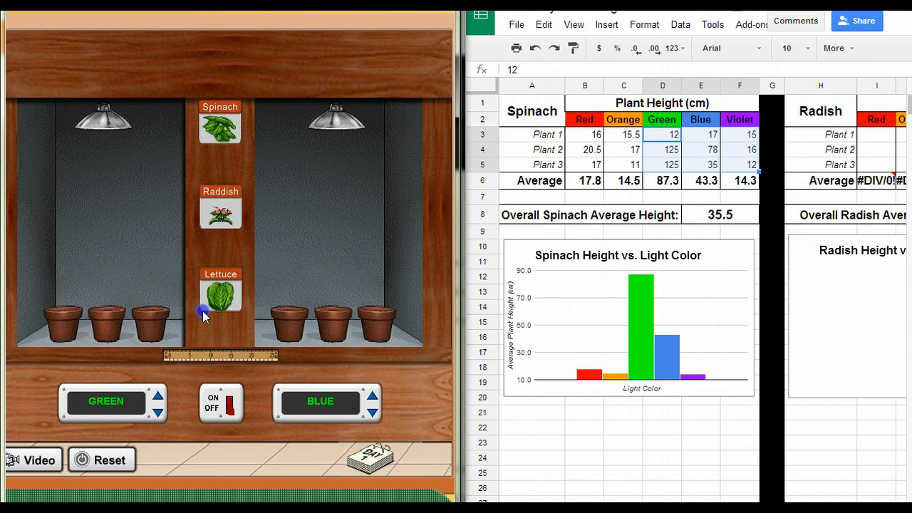
mouse_move(205, 317)
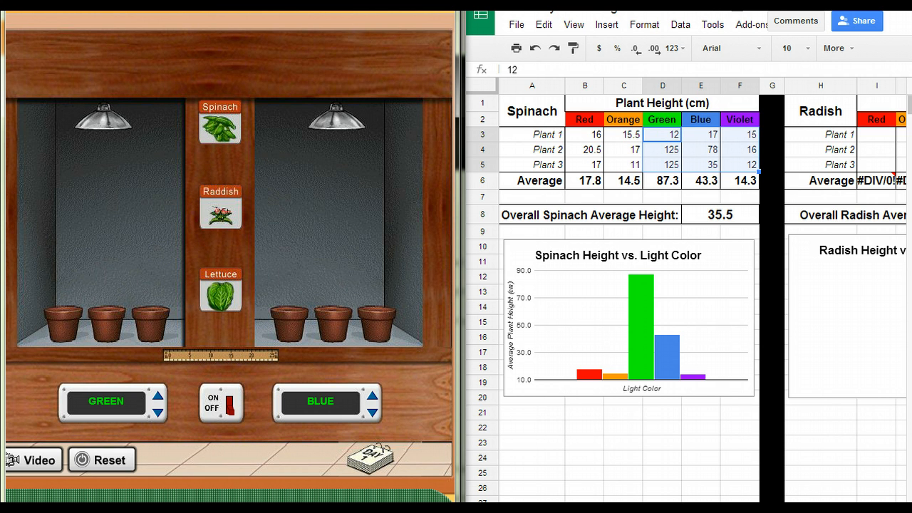